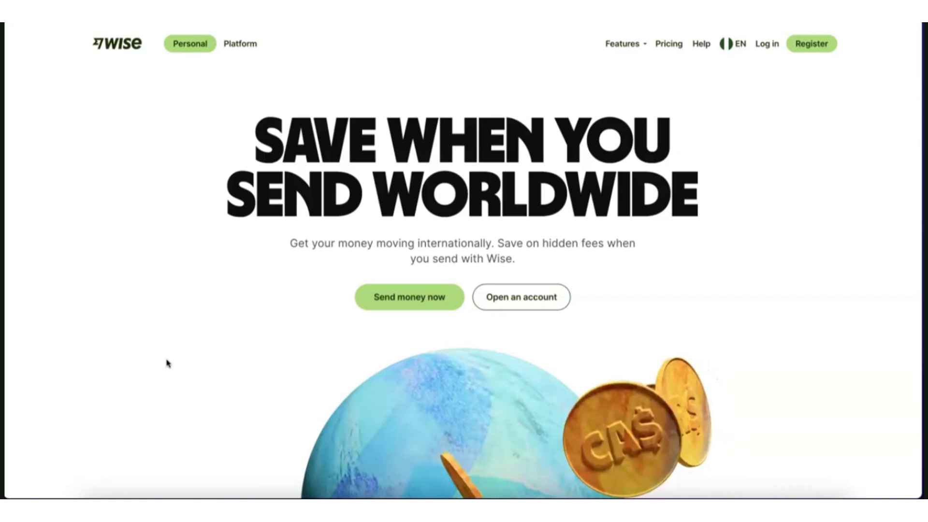
Step: Begin a new Wise account registration from the home page's Register button
click(812, 43)
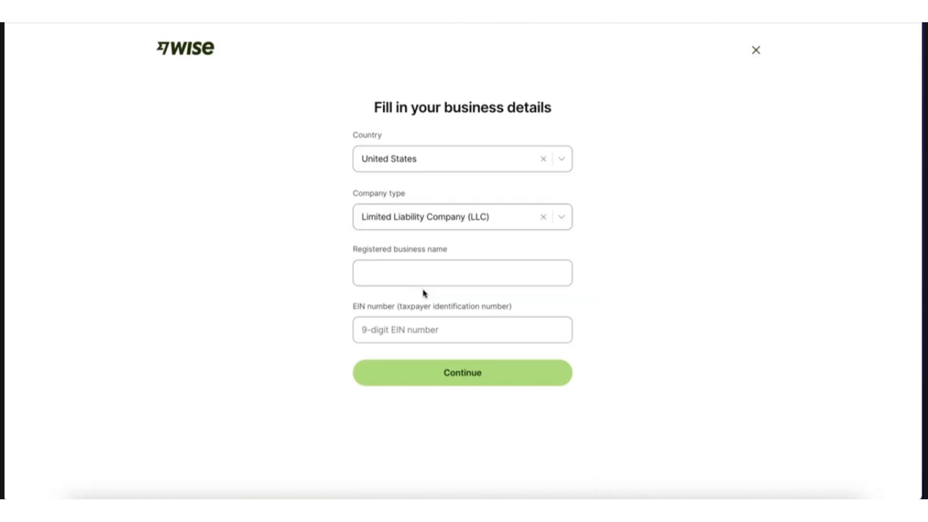
Step: Enter the registered business name on the business details form
click(461, 372)
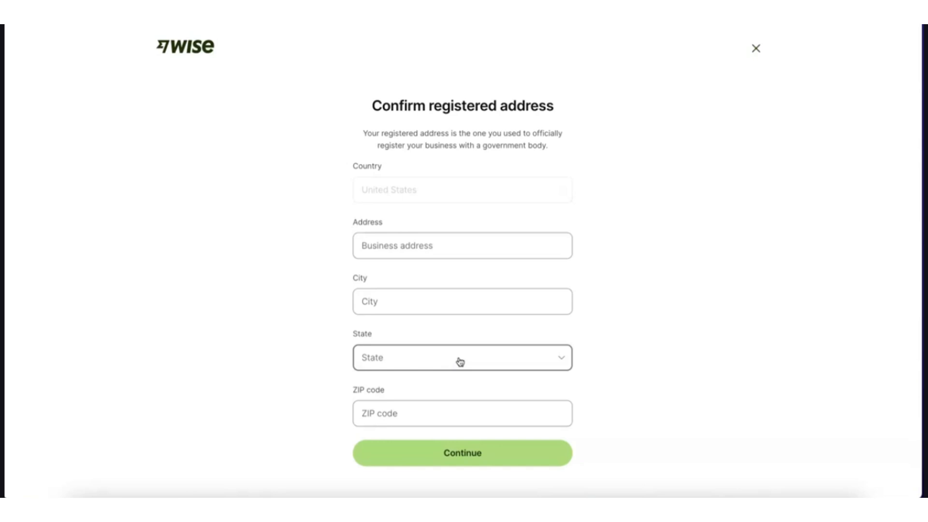
Step: Choose the address state, pick category Consulting, IT, or business services, and start the website field
click(461, 453)
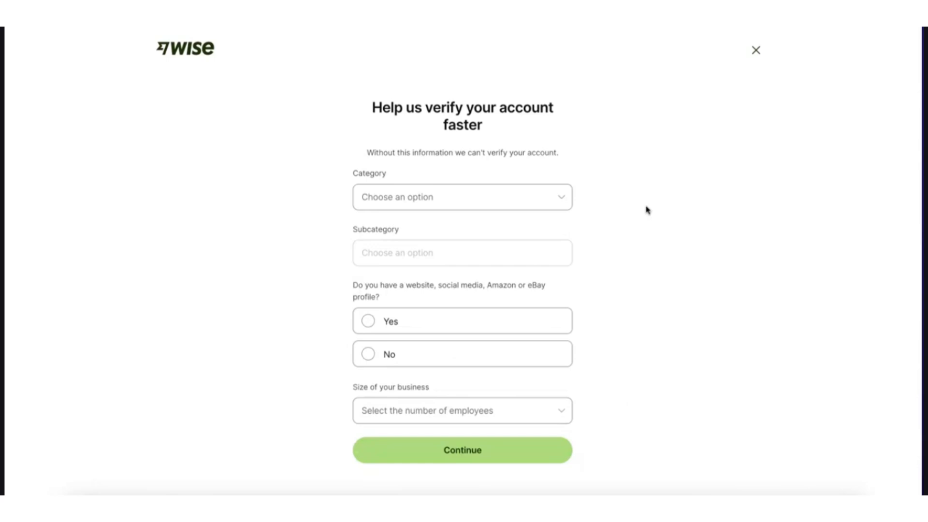
click(461, 197)
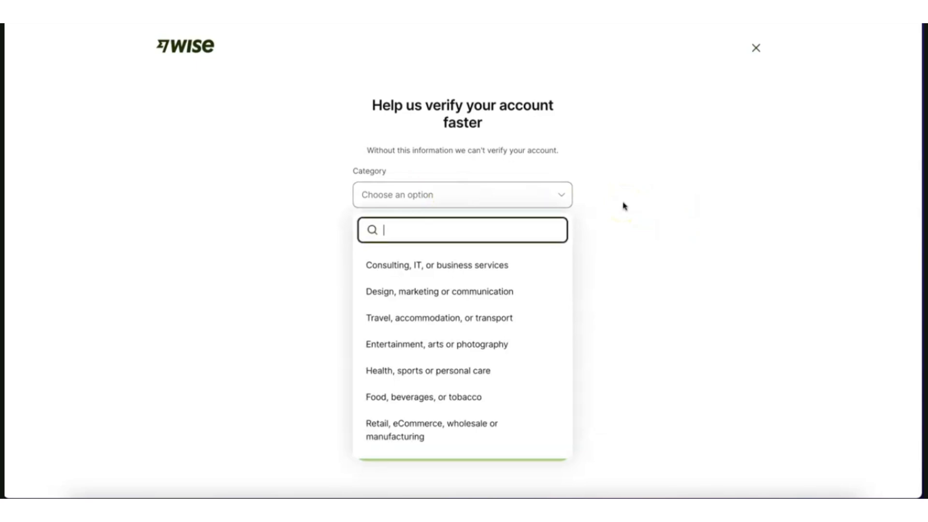
click(435, 265)
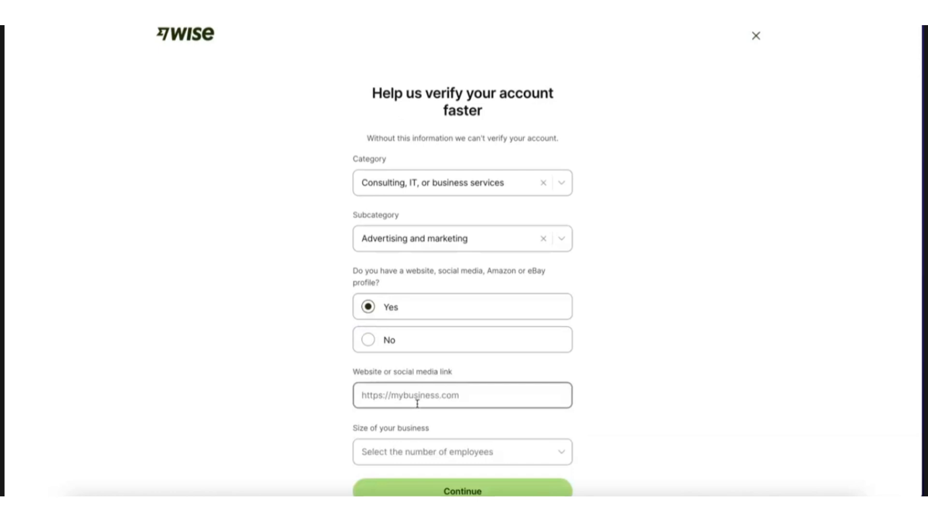
click(462, 488)
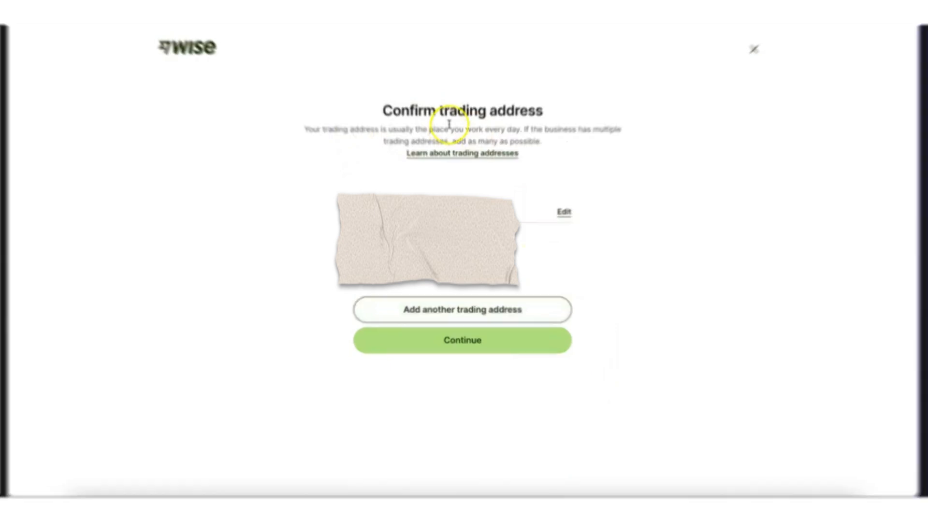
Step: Accept the listed trading address to finish sign-up
click(461, 340)
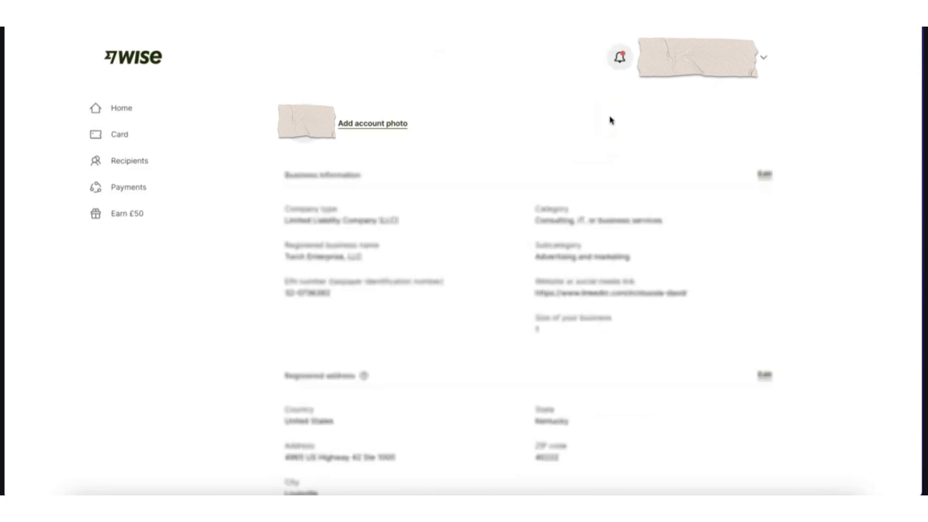
Step: Go to the account home overview and open the USD balance card
click(122, 108)
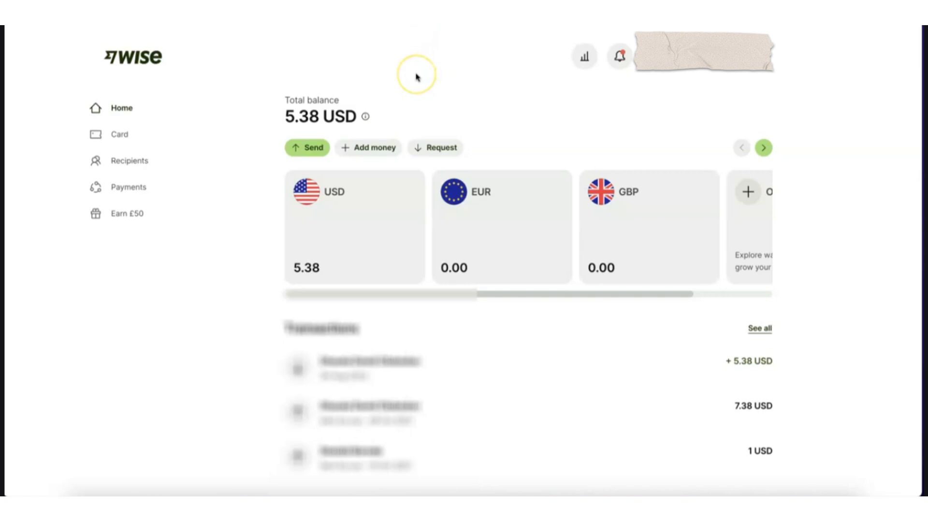
click(353, 224)
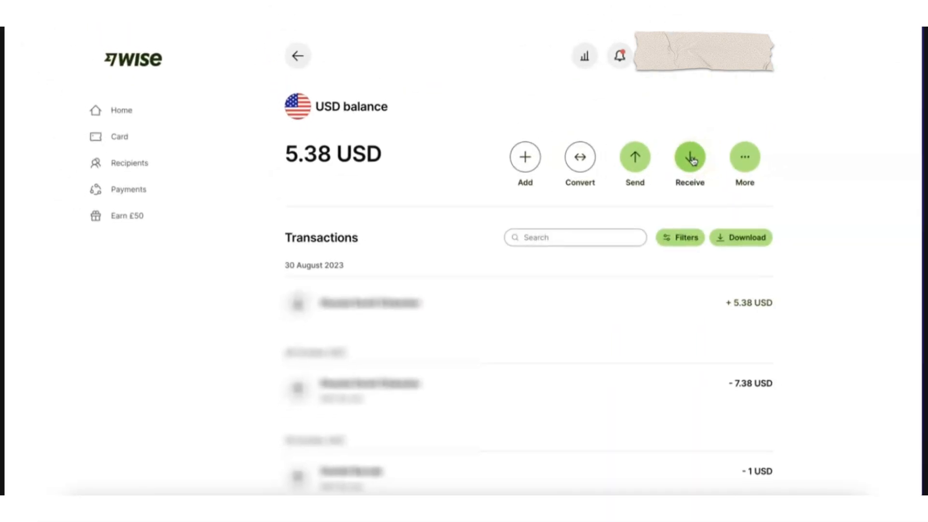